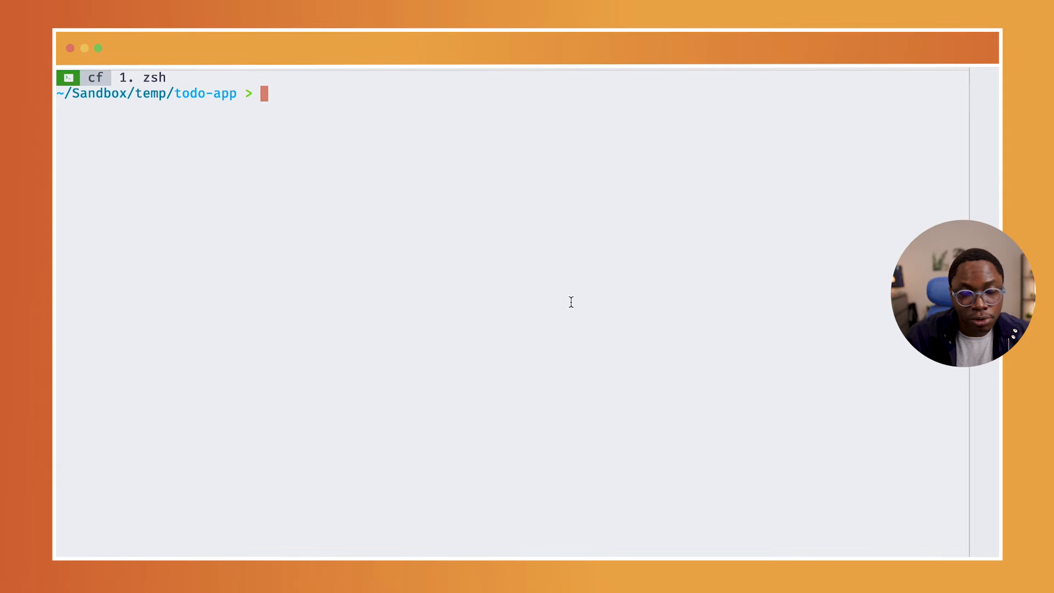
# Run npm run start in todo-app to serve TodoMatic at localhost:3000.
pyautogui.write('npm run start')
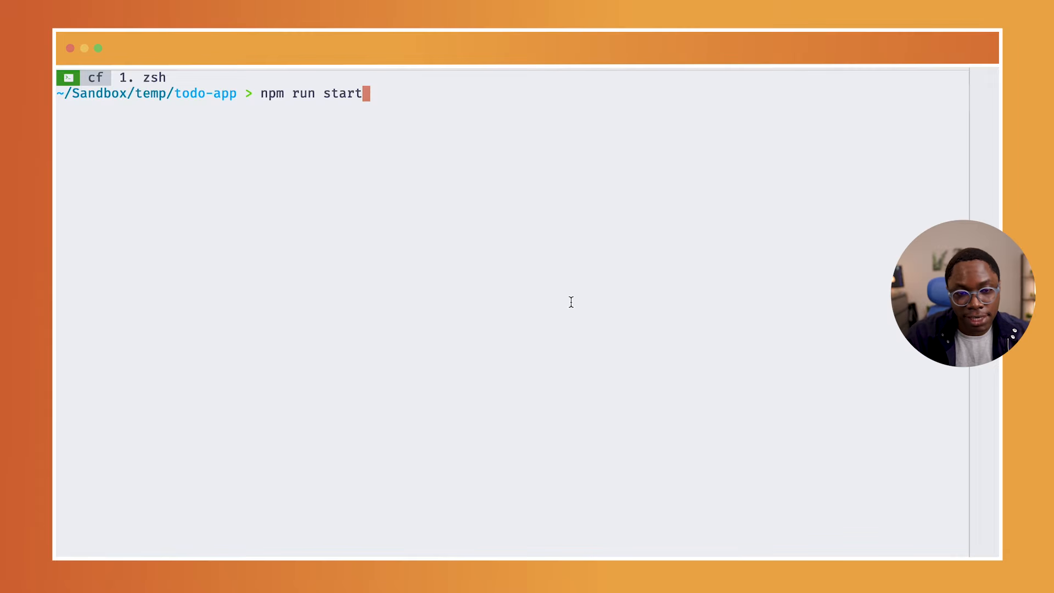
pyautogui.press('Return')
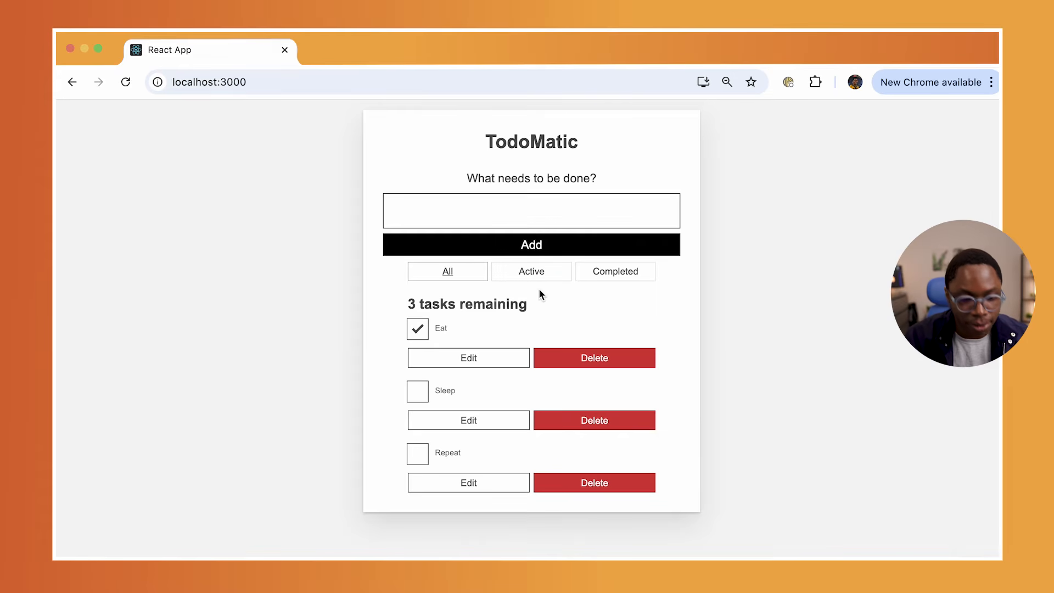
pyautogui.moveTo(619, 289)
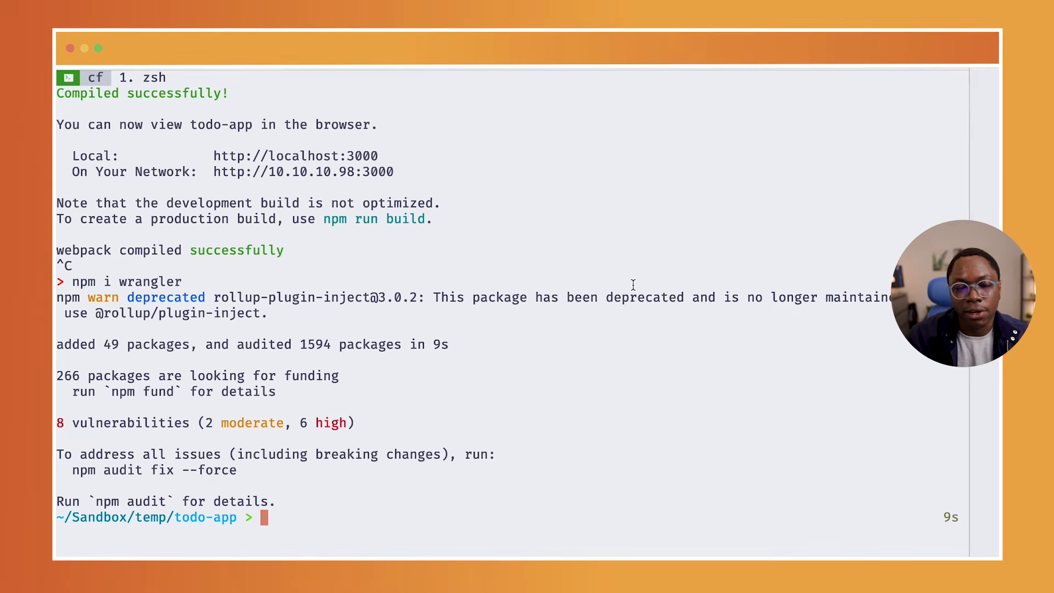
# Create wrangler.toml with name todo-app, compatibility date 2024-10-23, build assets, and save.
pyautogui.write('n wrangler.toml')
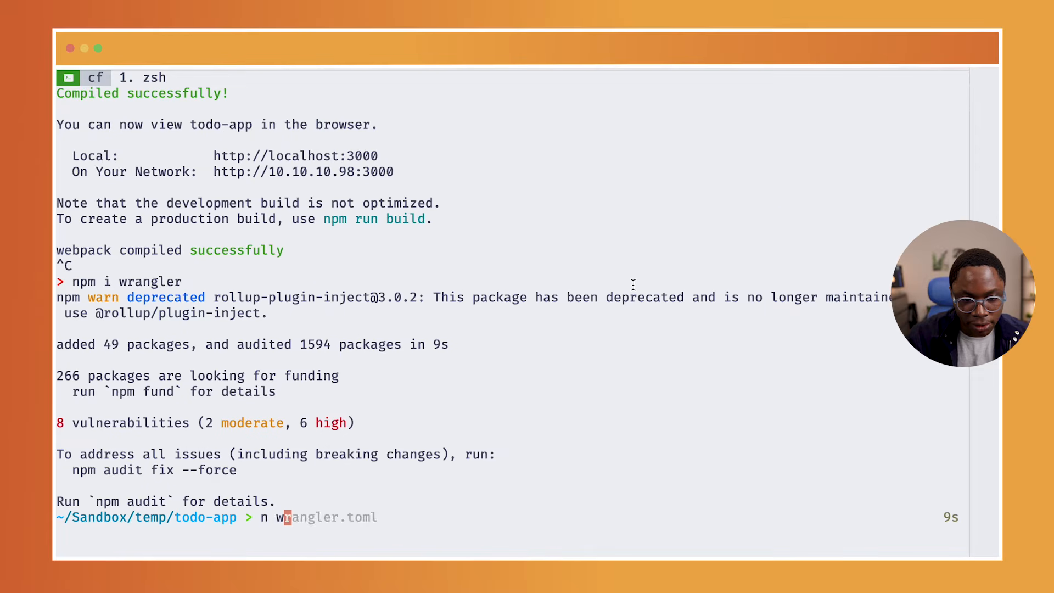
pyautogui.press('Return')
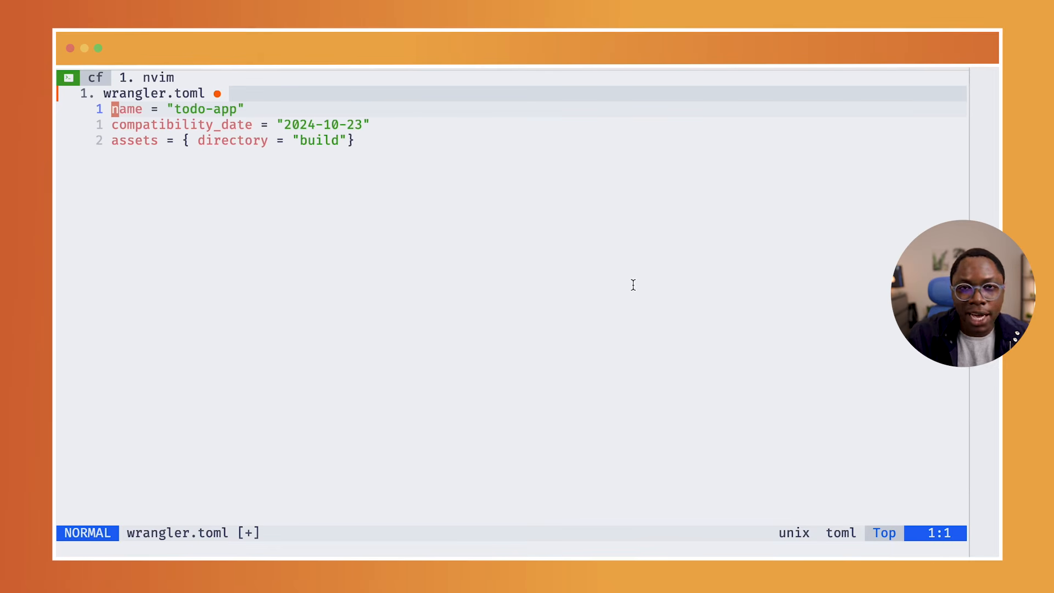
pyautogui.press('V')
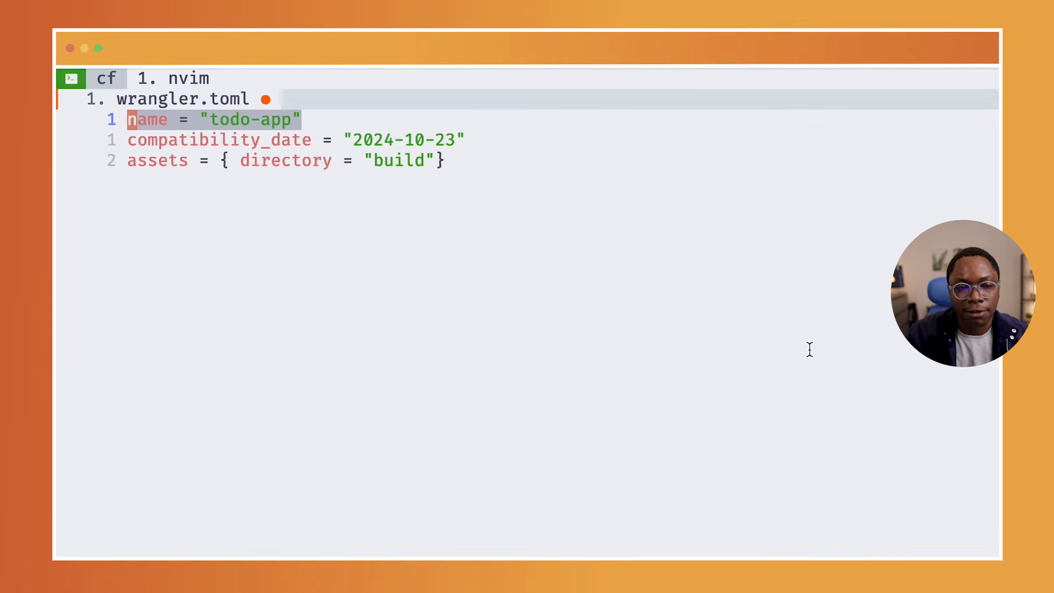
pyautogui.press('j')
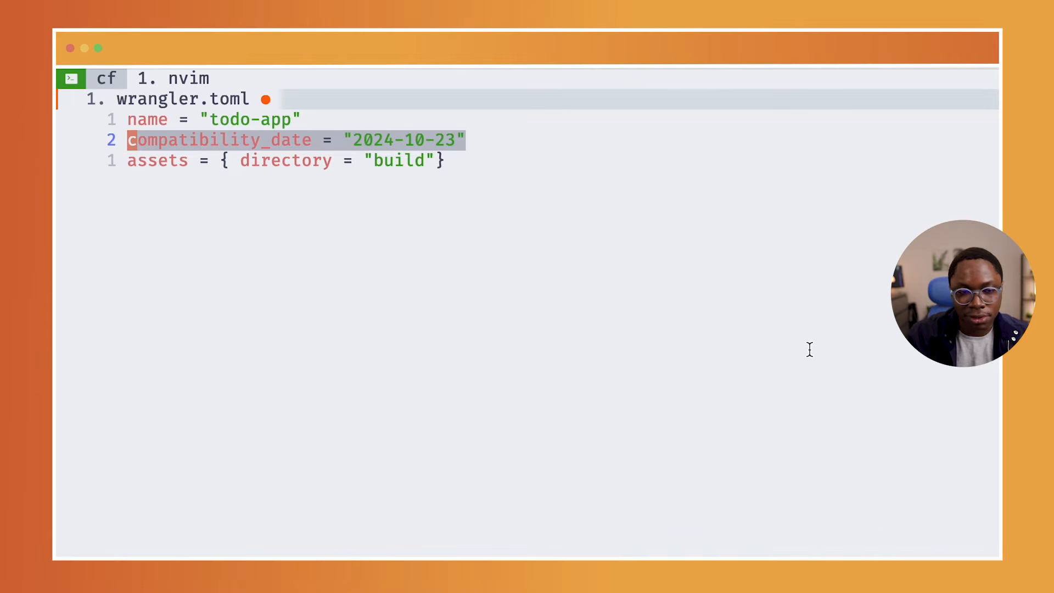
pyautogui.press('j')
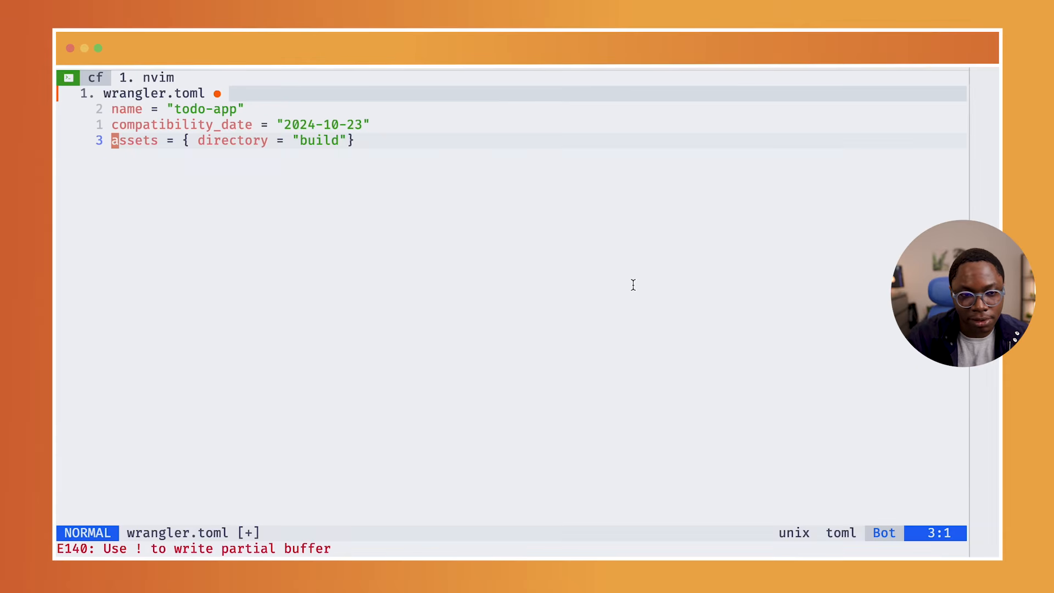
pyautogui.press('V')
pyautogui.write(':w')
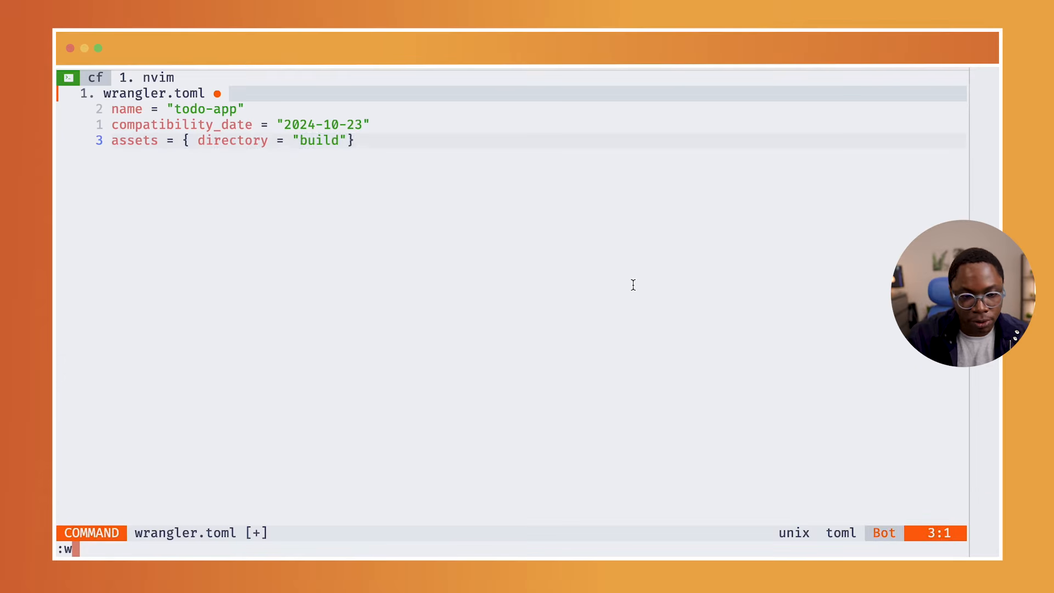
pyautogui.press('Return')
pyautogui.write('"deploy:worker": "npm run build && wrangler deploy"')
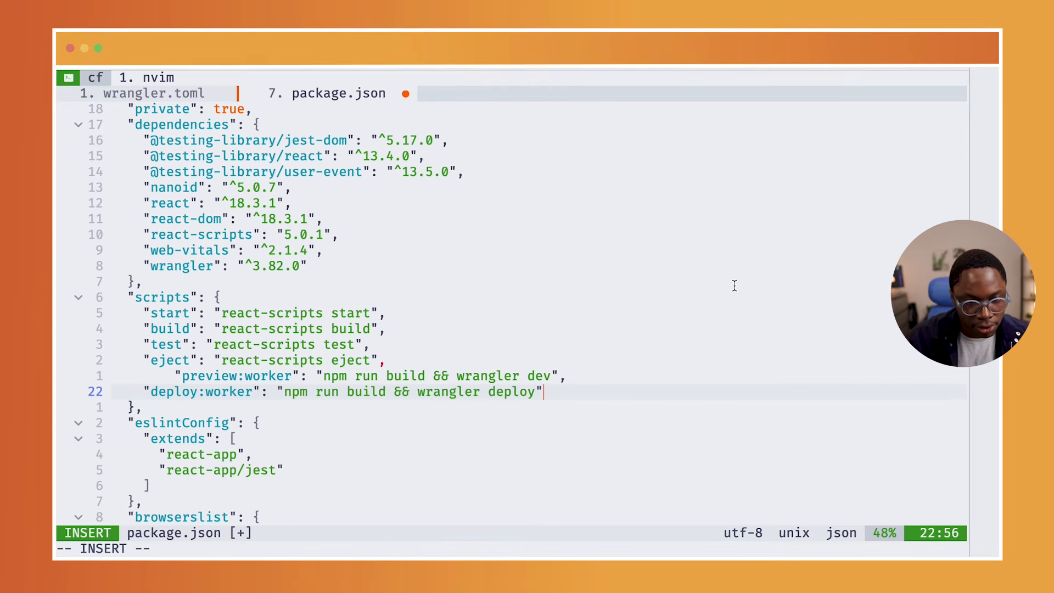
# Save package.json with the new worker scripts and highlight the preview:worker line.
pyautogui.press('Escape')
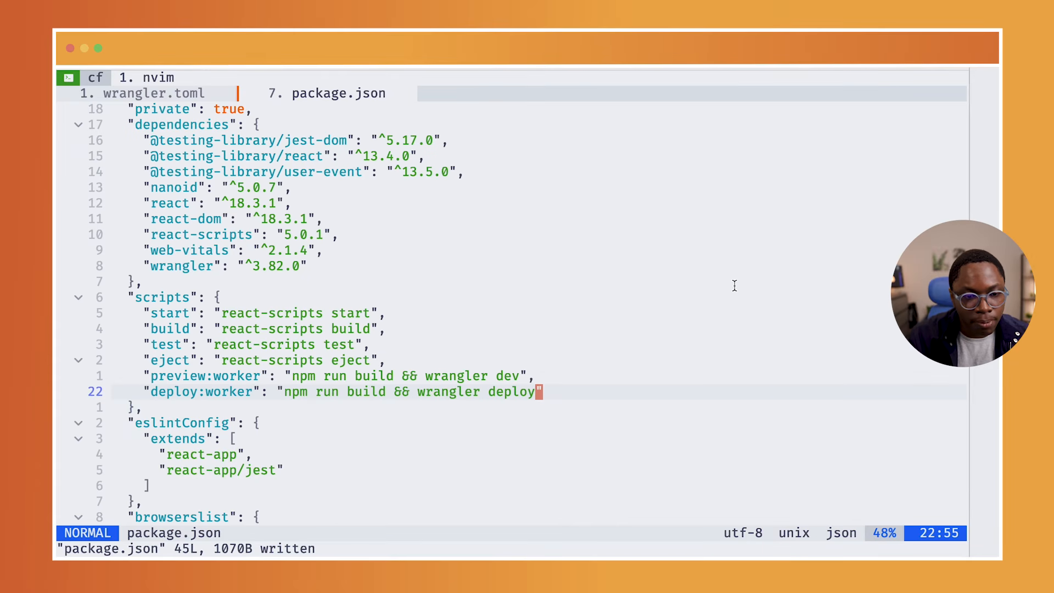
pyautogui.press('k')
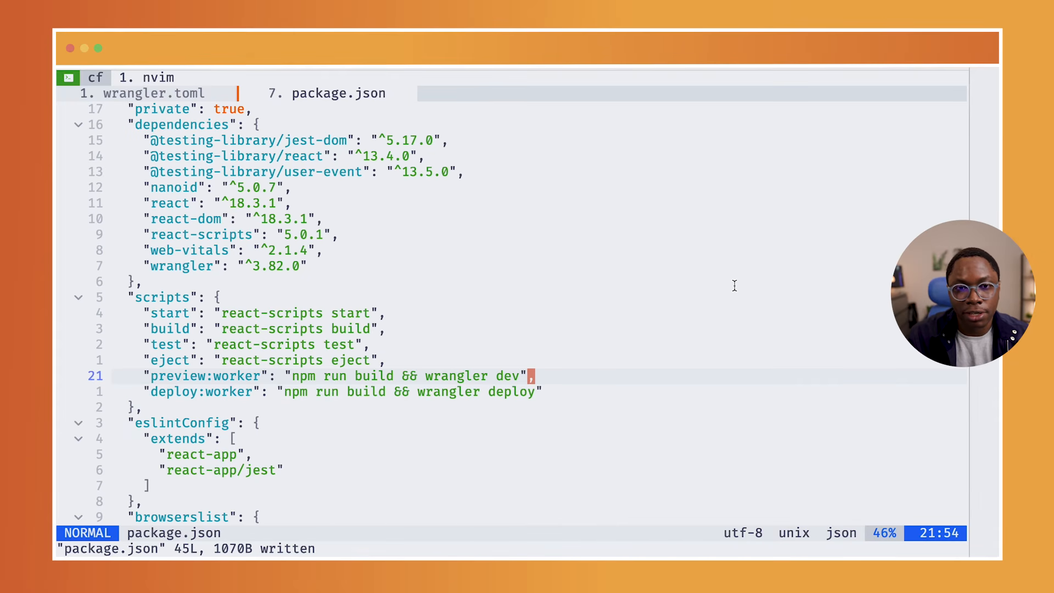
pyautogui.press('V')
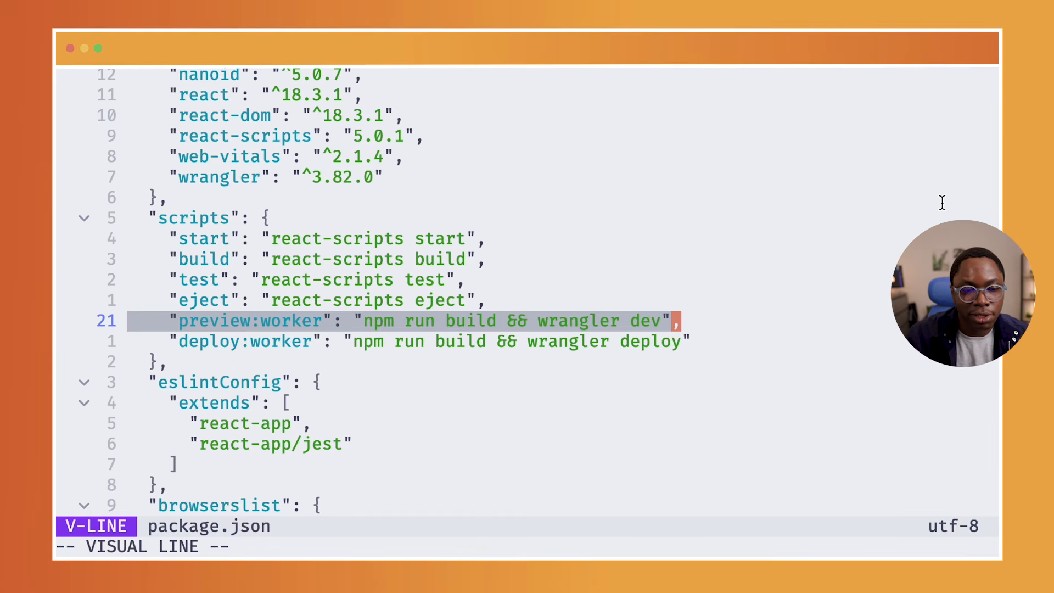
pyautogui.press('j')
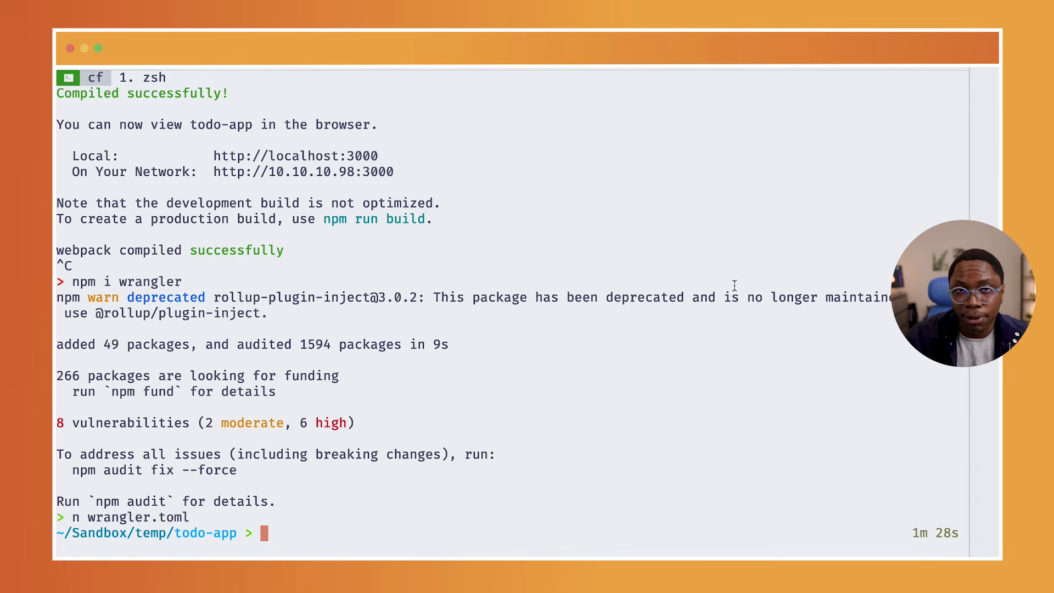
# Run the preview:worker script to build and serve TodoMatic at localhost:8787.
pyautogui.write('npm run p')
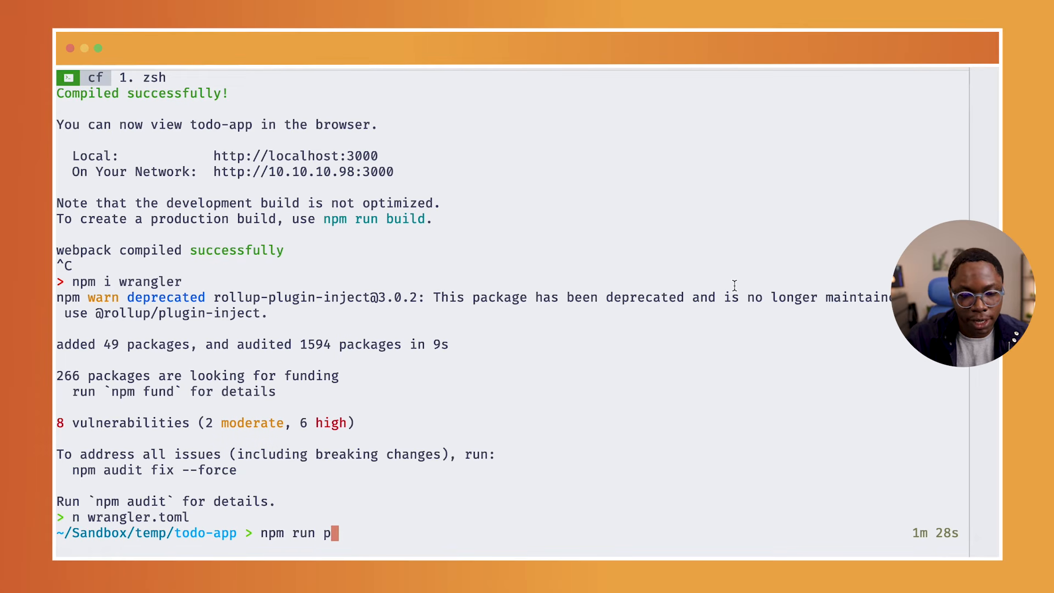
pyautogui.press('Return')
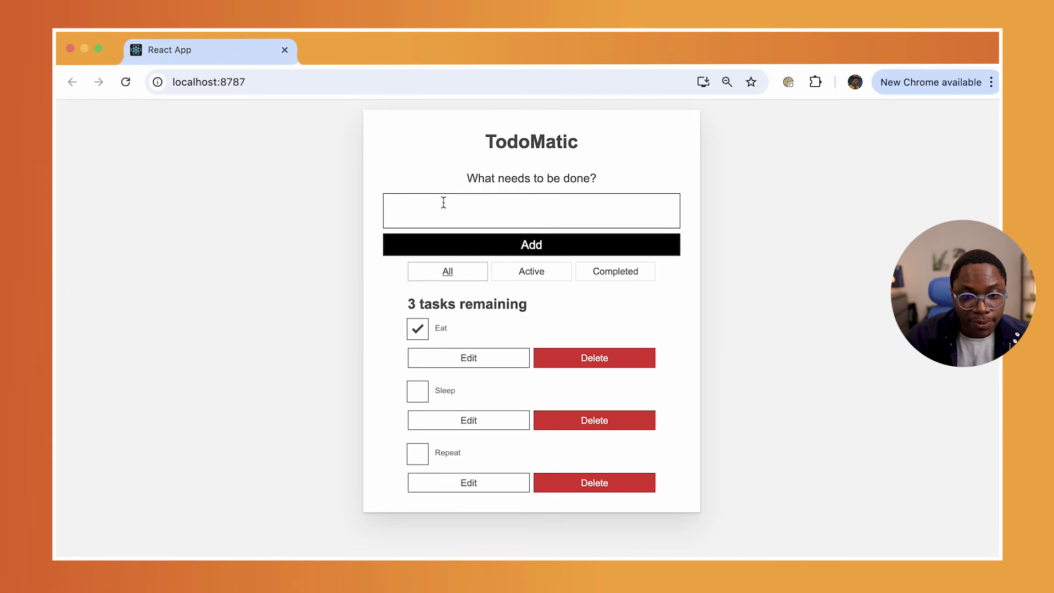
# Tick the Sleep and Repeat tasks in the localhost:8787 preview.
pyautogui.click(417, 390)
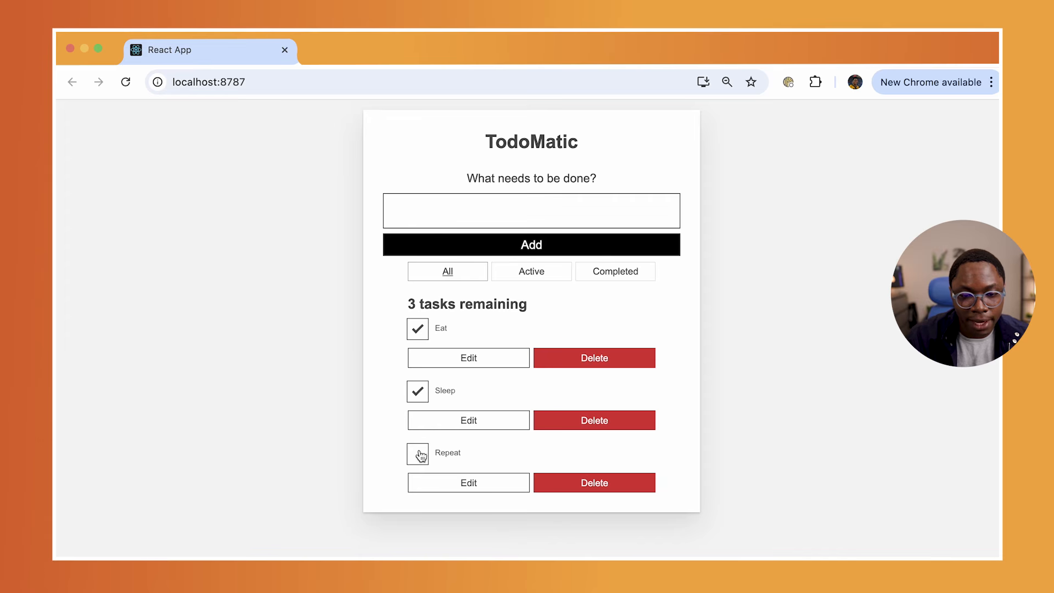
pyautogui.click(418, 454)
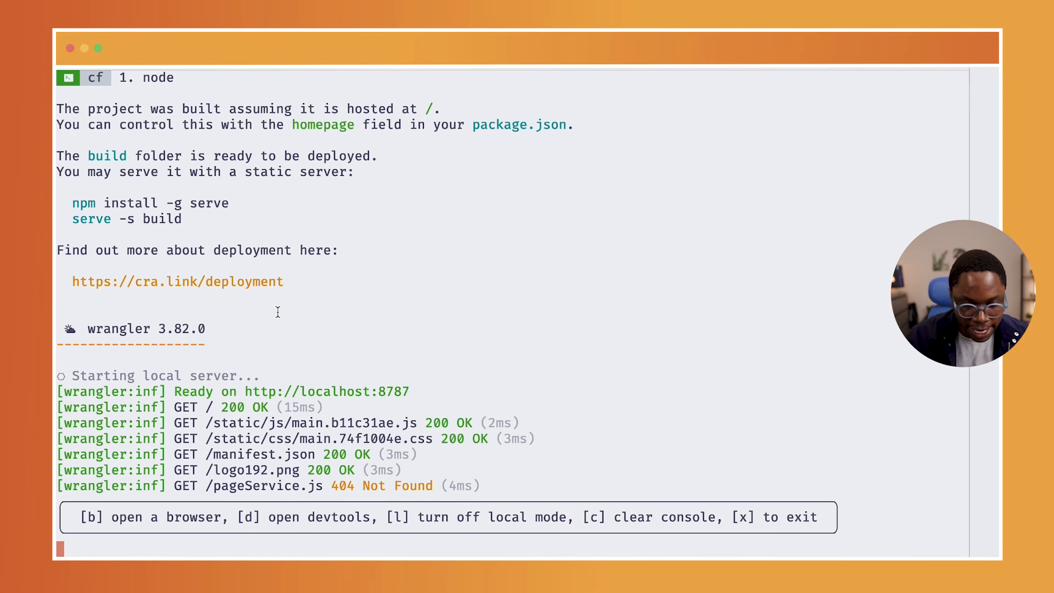
# Exit wrangler dev and run npm run deploy:worker, uploading 12 assets.
pyautogui.press('x')
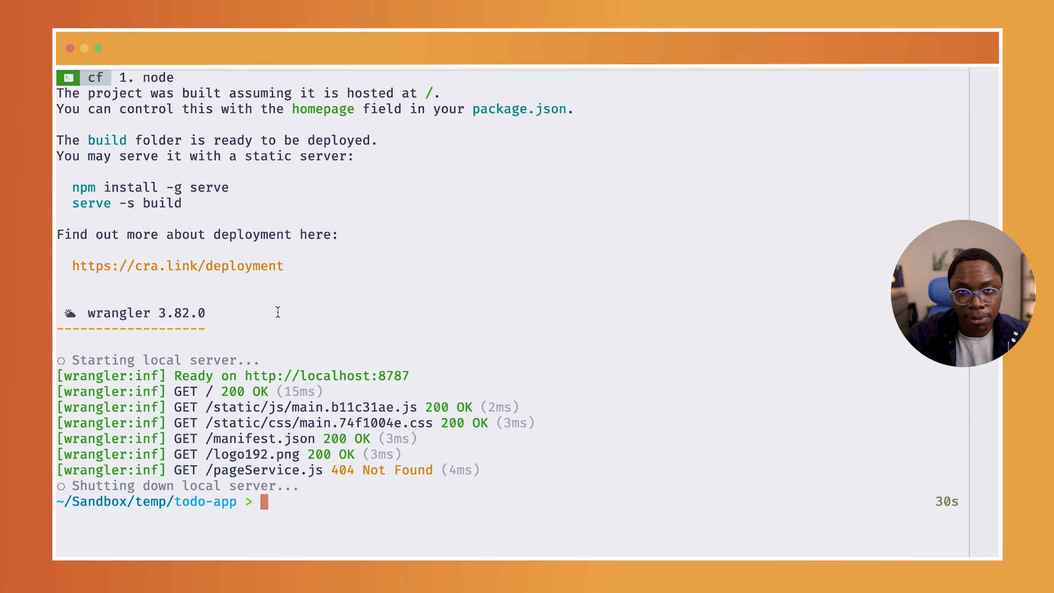
pyautogui.write('npm run preview:worker')
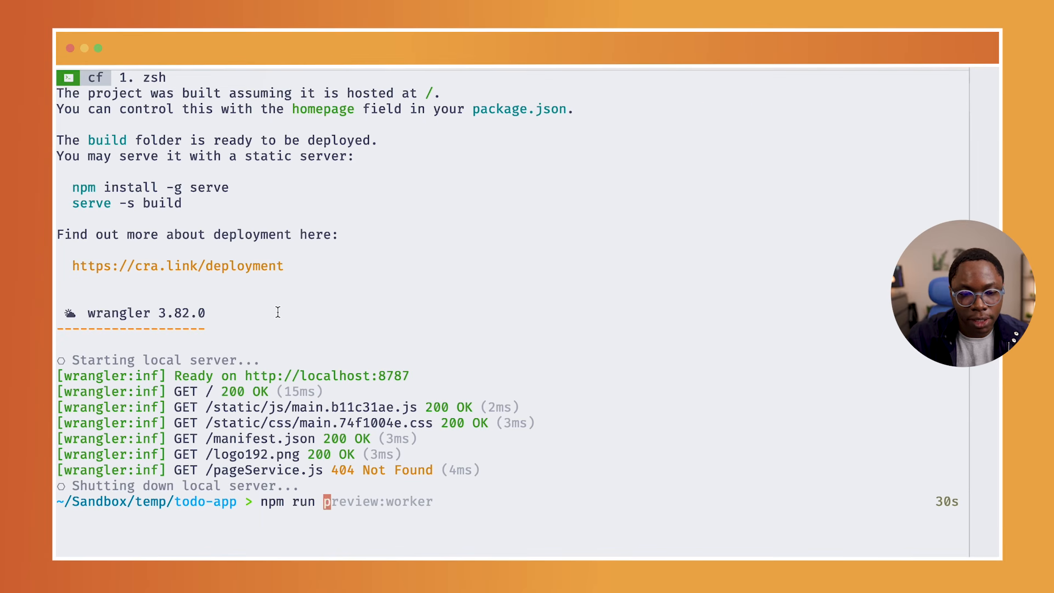
pyautogui.write('deploy:worker')
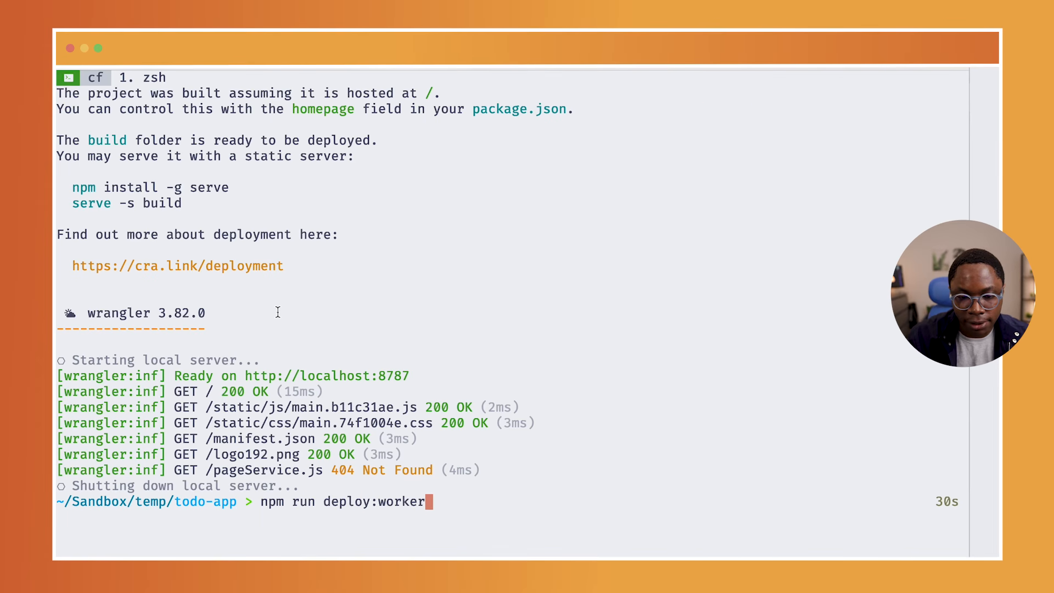
pyautogui.press('Return')
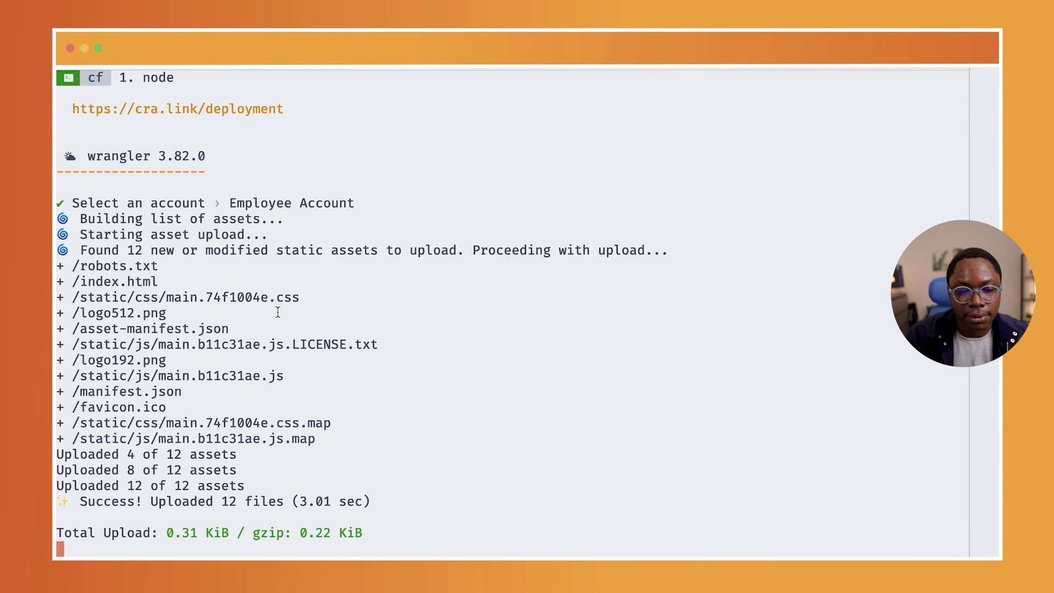
pyautogui.scroll(-3)
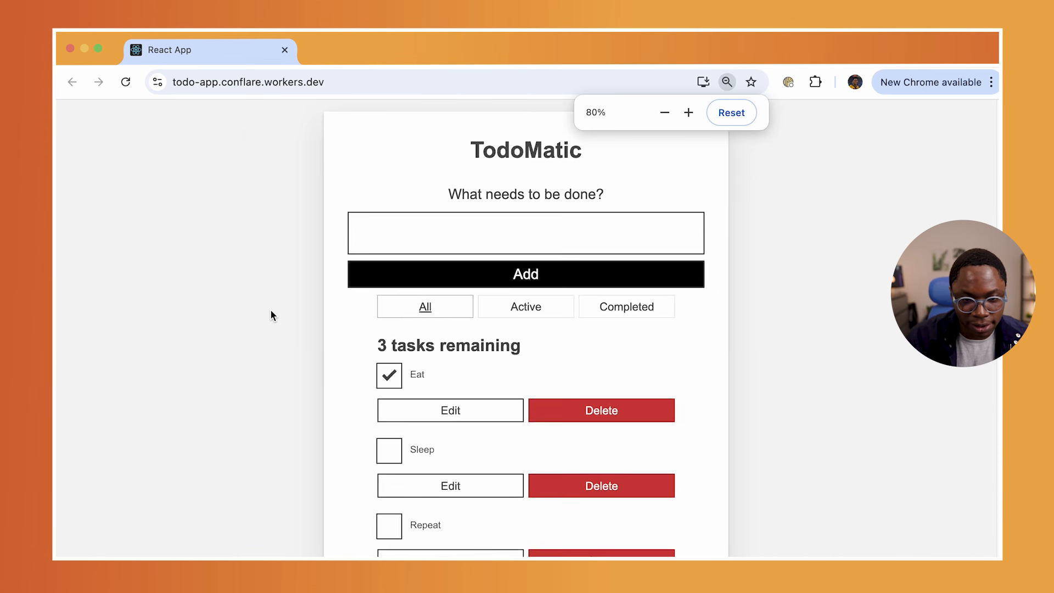
# Zoom out the deployed TodoMatic page at todo-app.conflare.workers.dev.
pyautogui.click(665, 112)
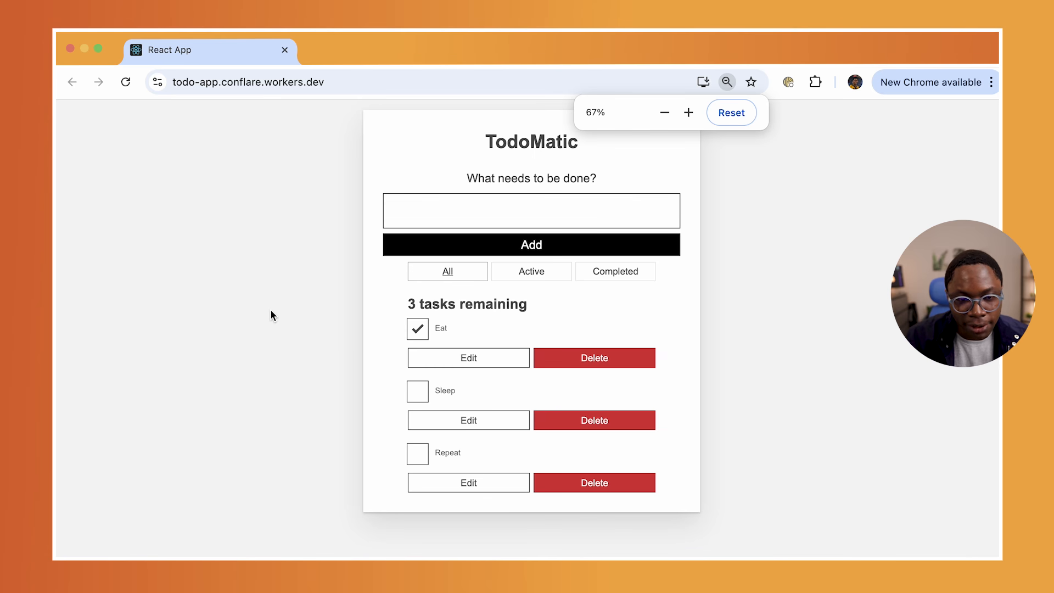